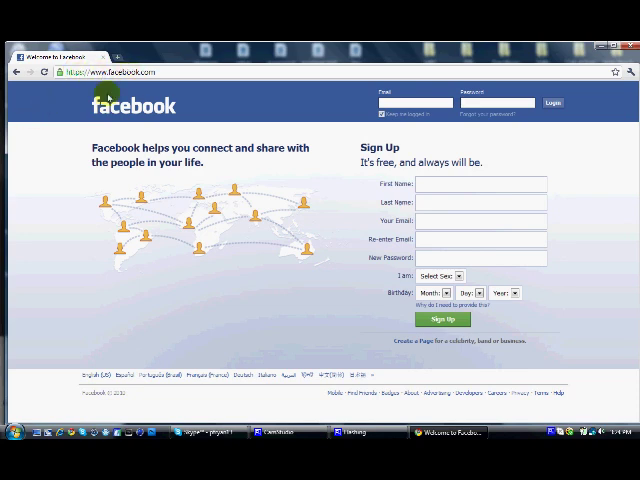
Submit the Facebook login form with blank email and password to reach the re-enter password page
{"action": "left_click", "coordinate": [413, 102]}
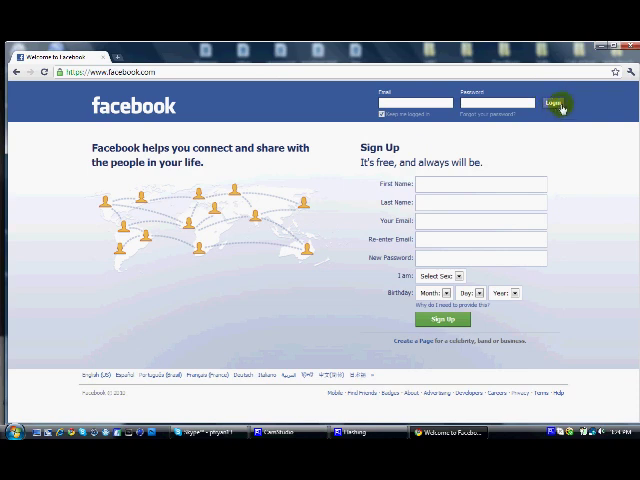
{"action": "left_click", "coordinate": [556, 102]}
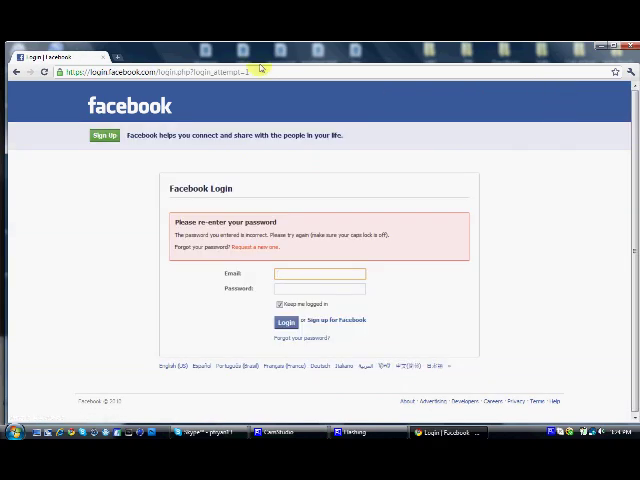